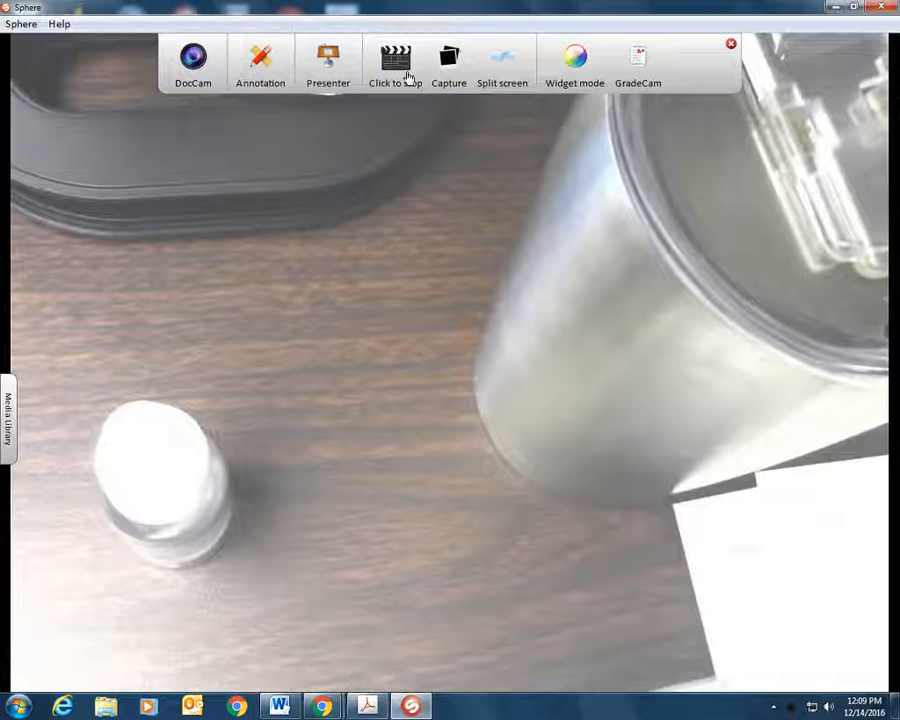
Switch from the Sphere camera feed to the browser showing the Kahoot lobby and game PIN
left_click(396, 62)
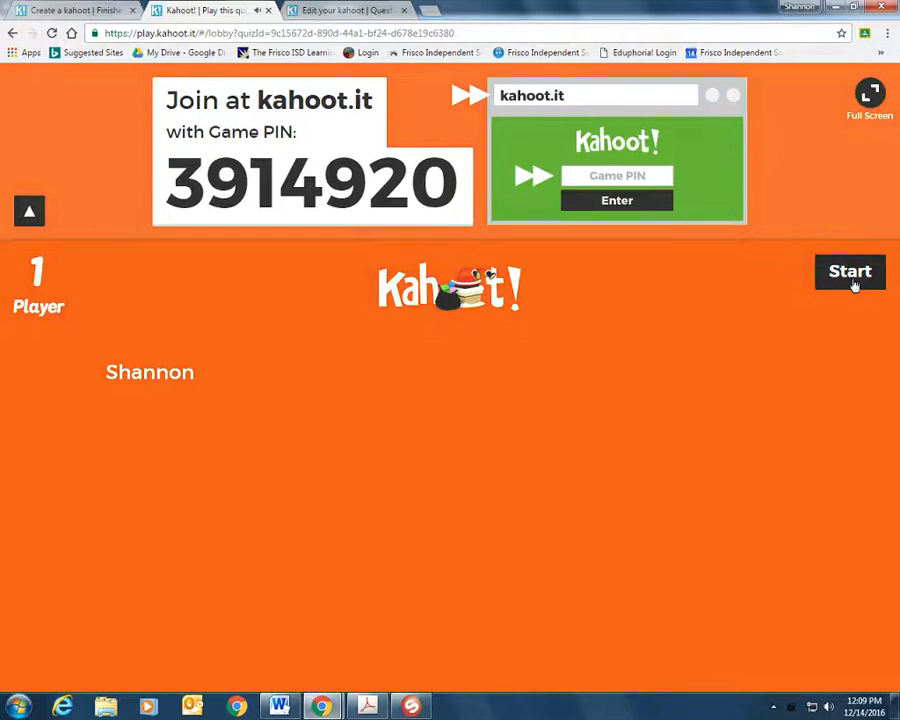
Start the Kahoot game so the House of Reps question results show, then switch to Word
left_click(848, 272)
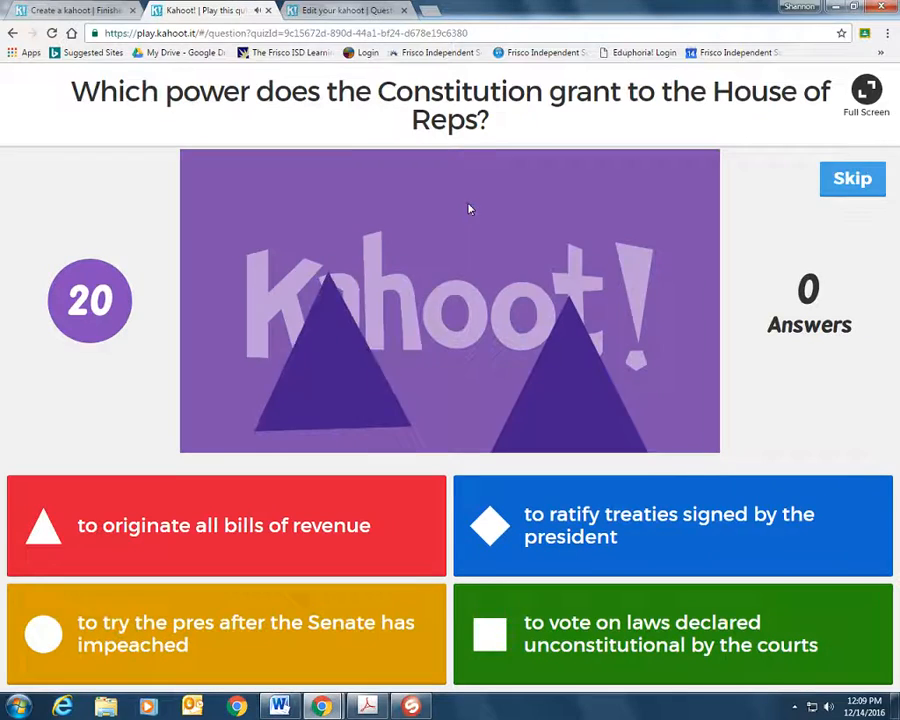
mouse_move(760, 214)
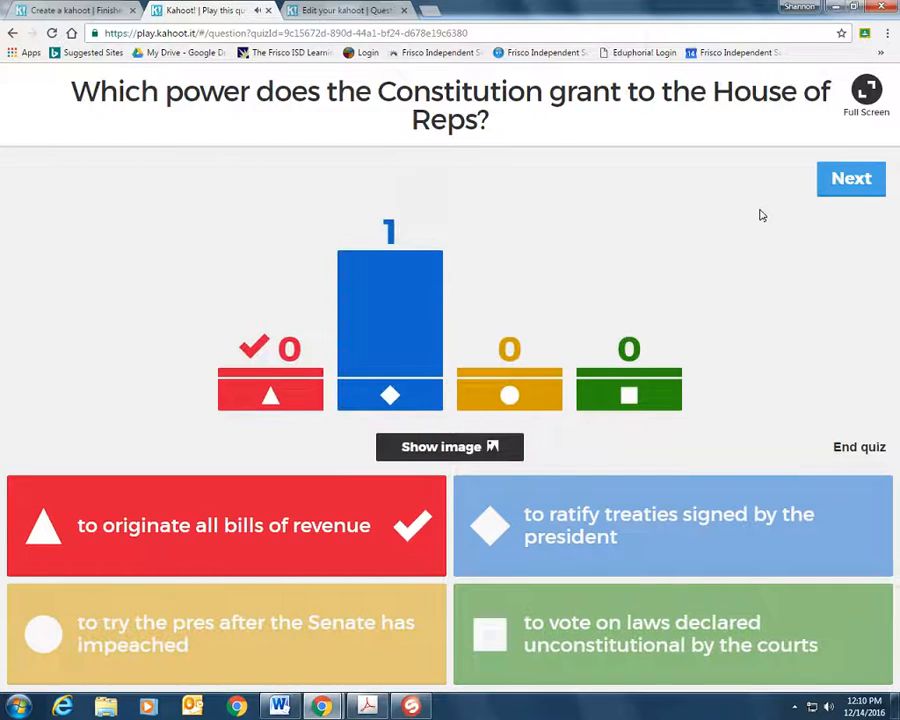
mouse_move(700, 278)
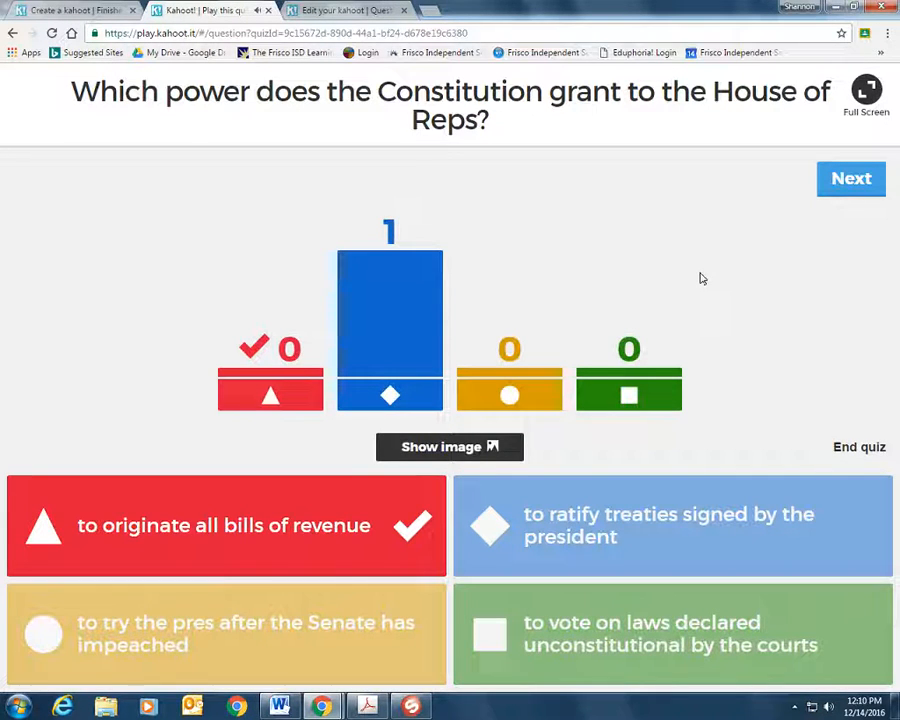
left_click(280, 708)
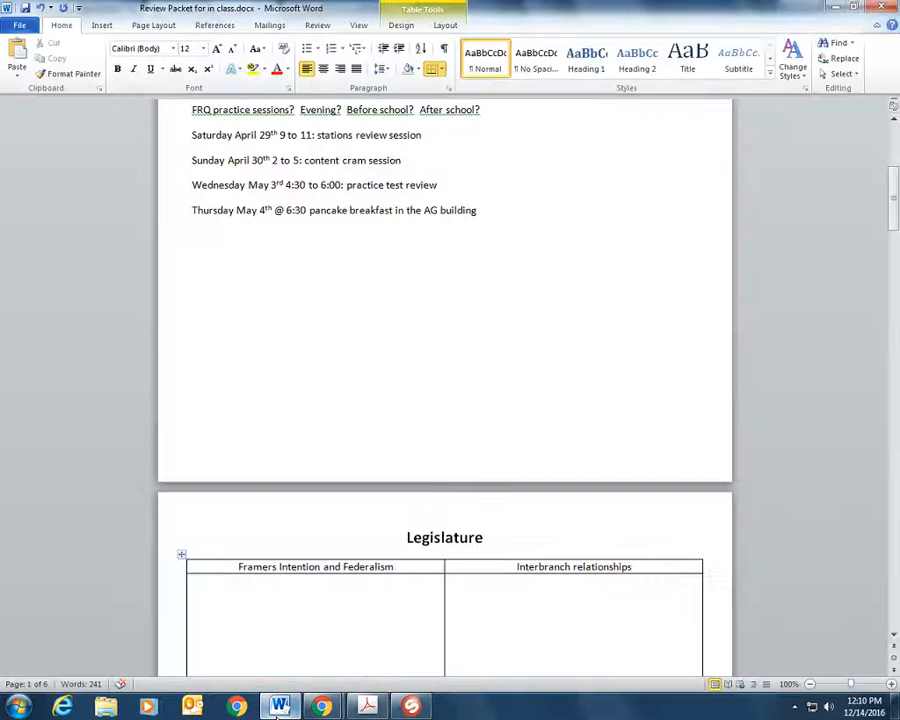
Scroll the review packet to the Legislature note table and back
scroll("down", 3)
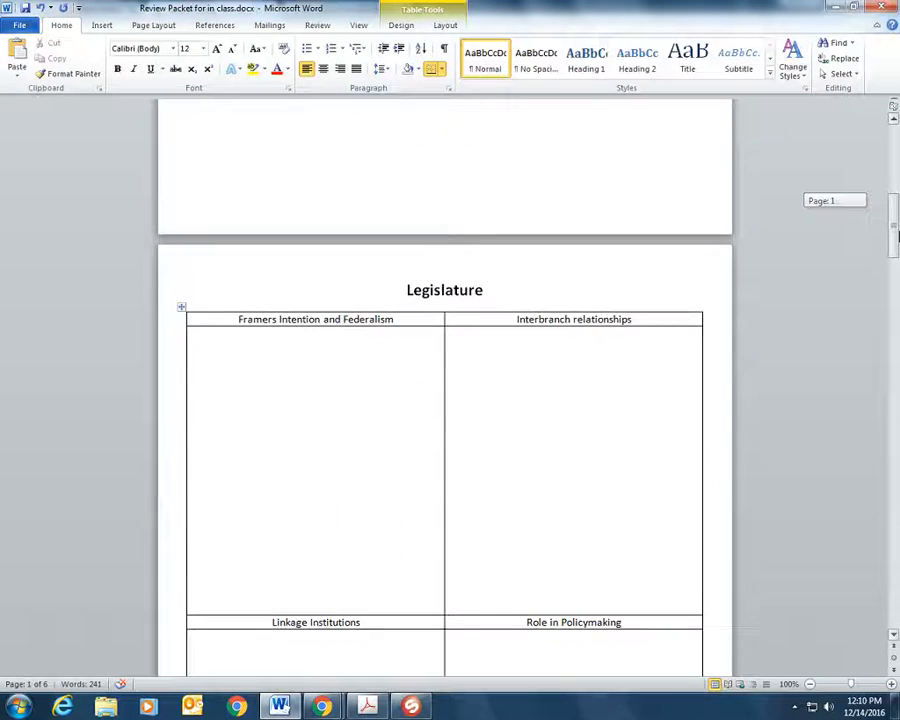
scroll("up", 3)
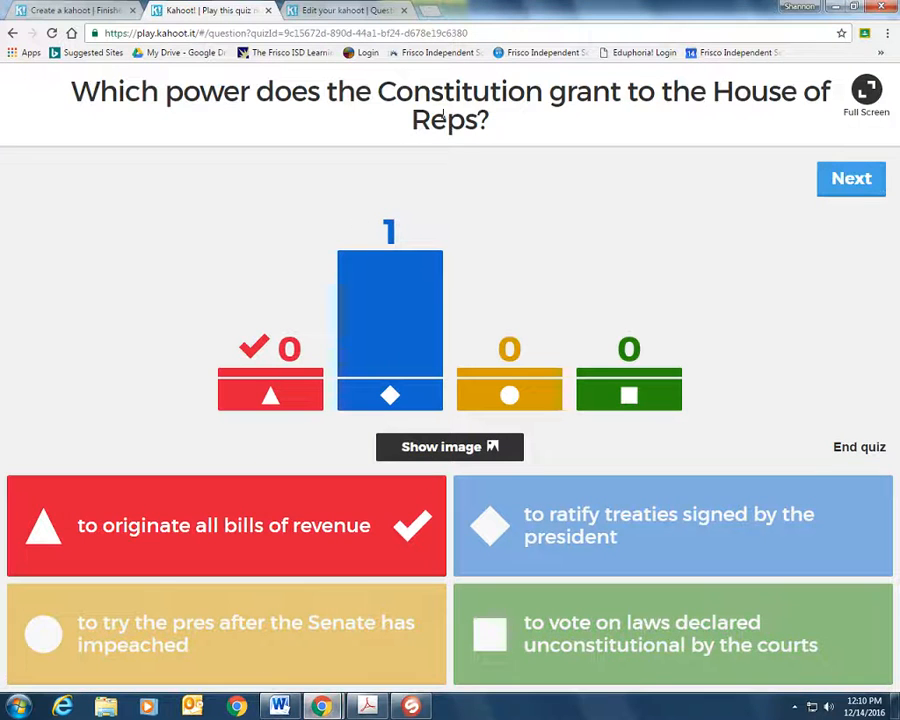
mouse_move(432, 144)
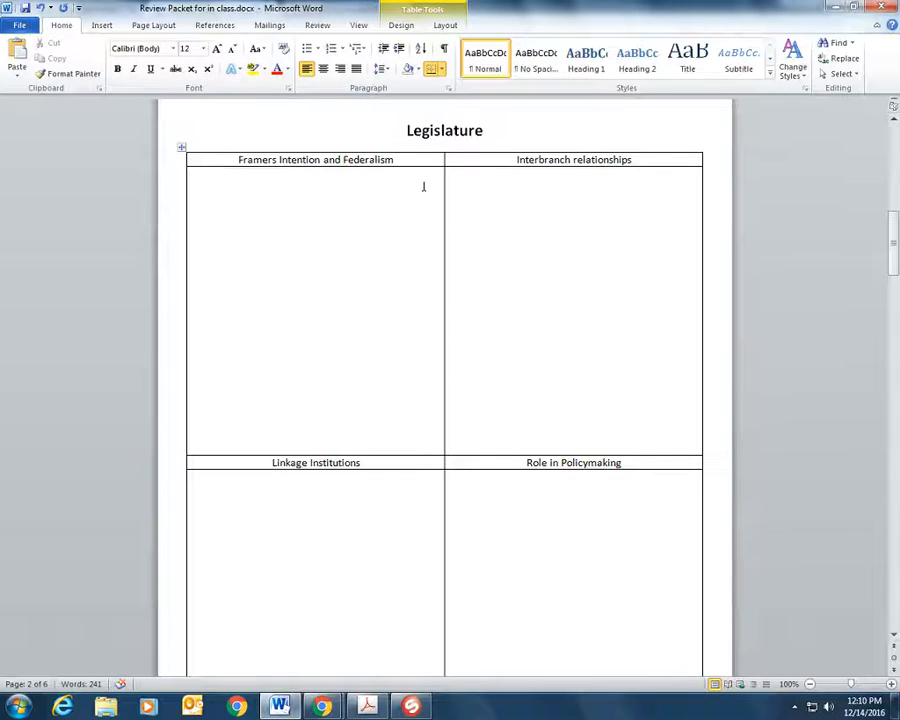
mouse_move(446, 608)
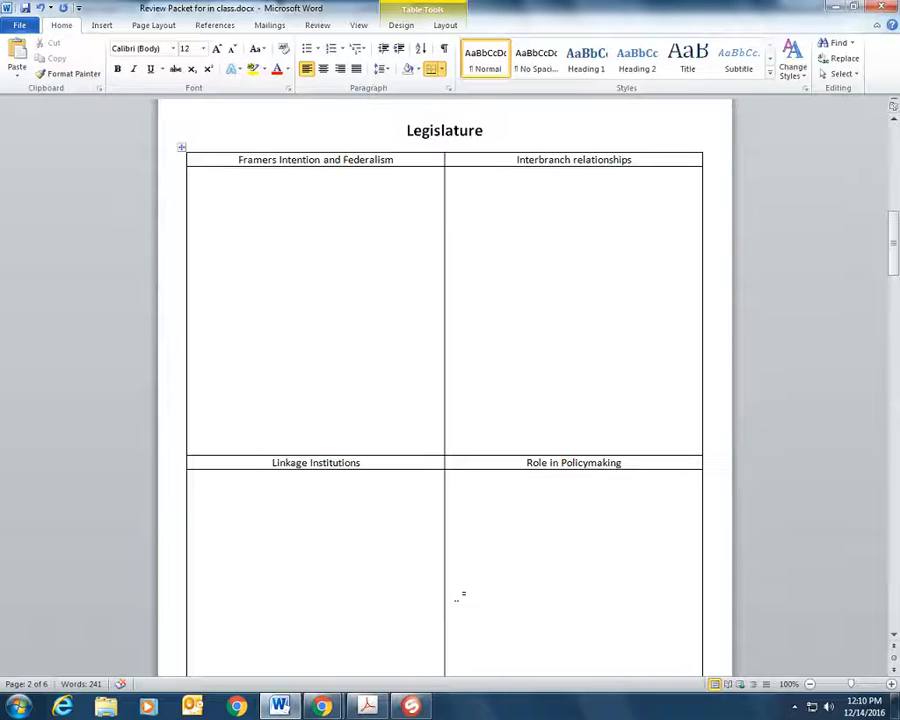
Leave the Word review packet and return to the Sphere document camera feed
left_click(228, 230)
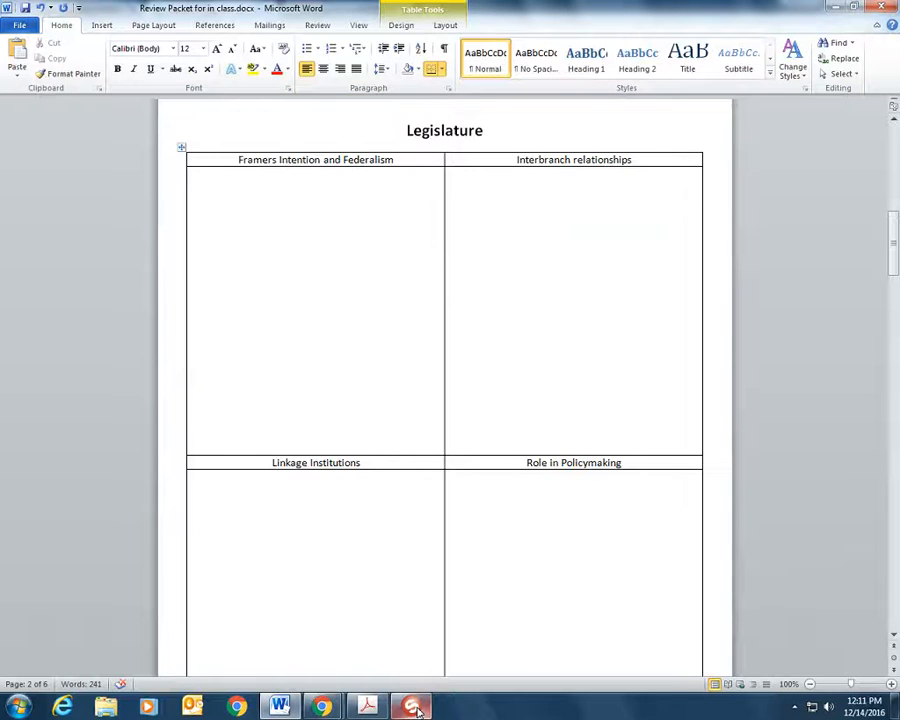
left_click(412, 708)
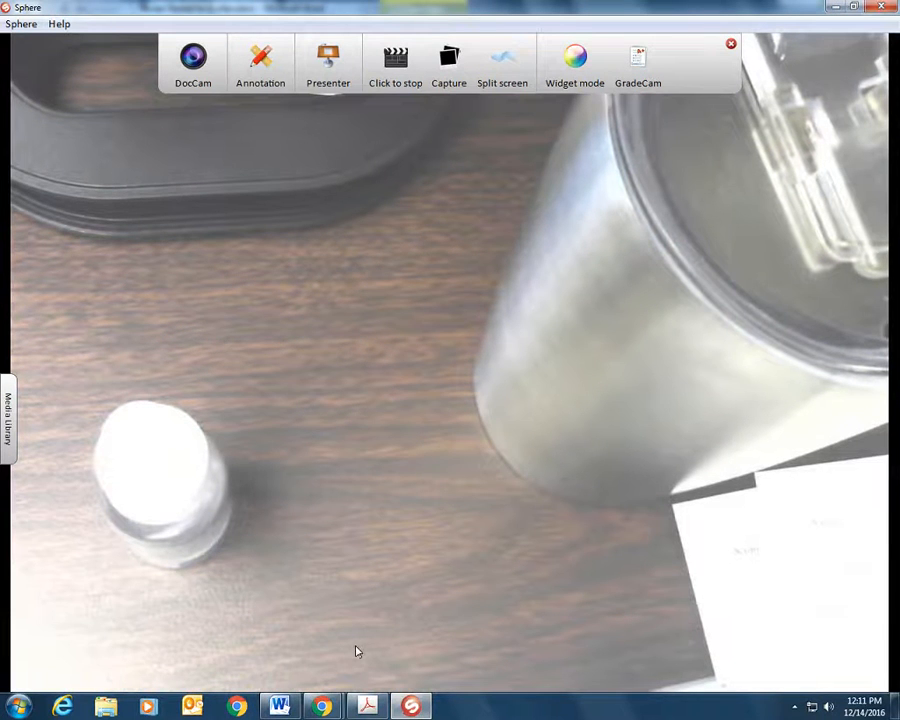
mouse_move(468, 188)
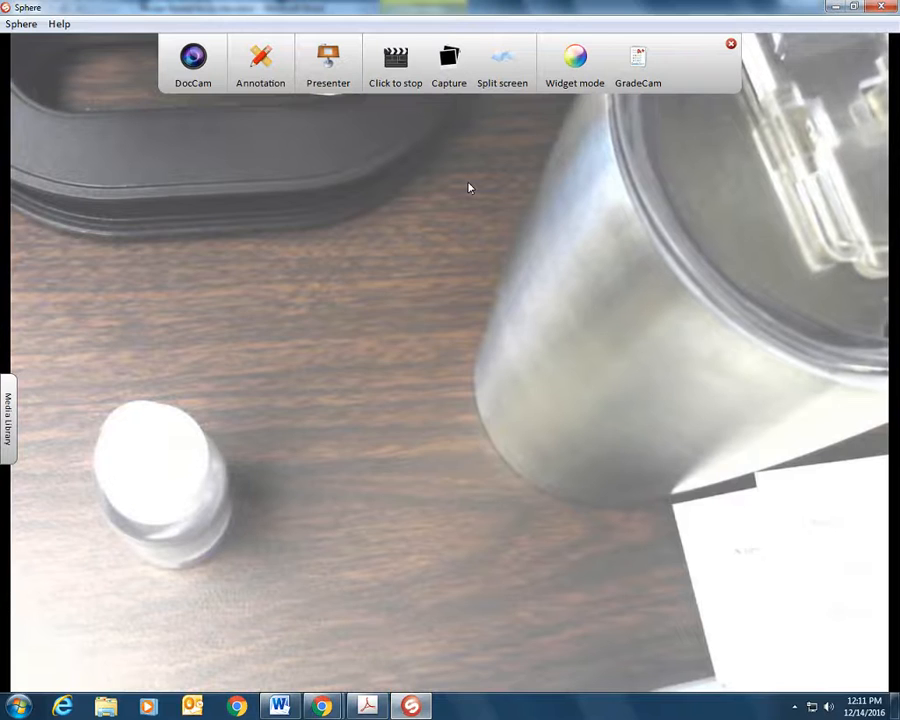